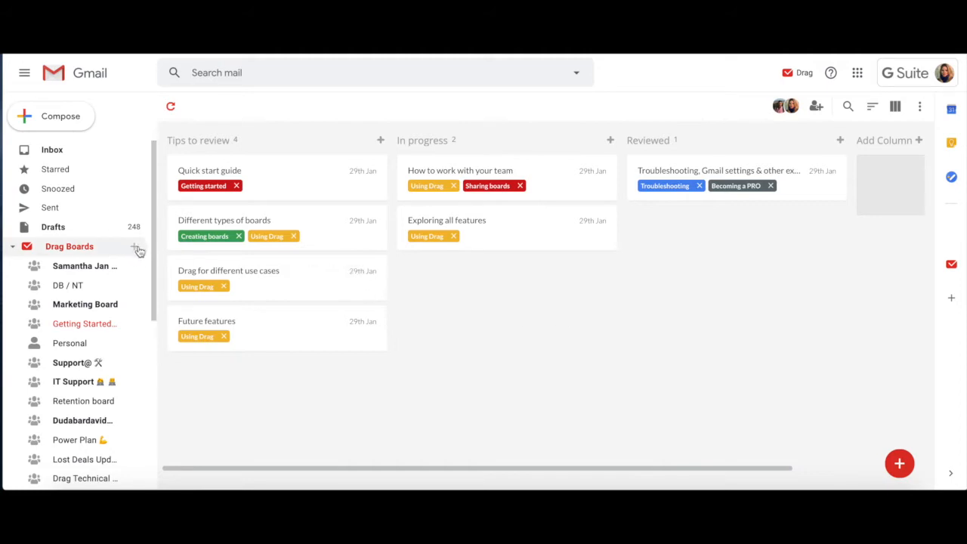
Step: Begin a new Drag board and choose the Google Groups board type
left_click(136, 246)
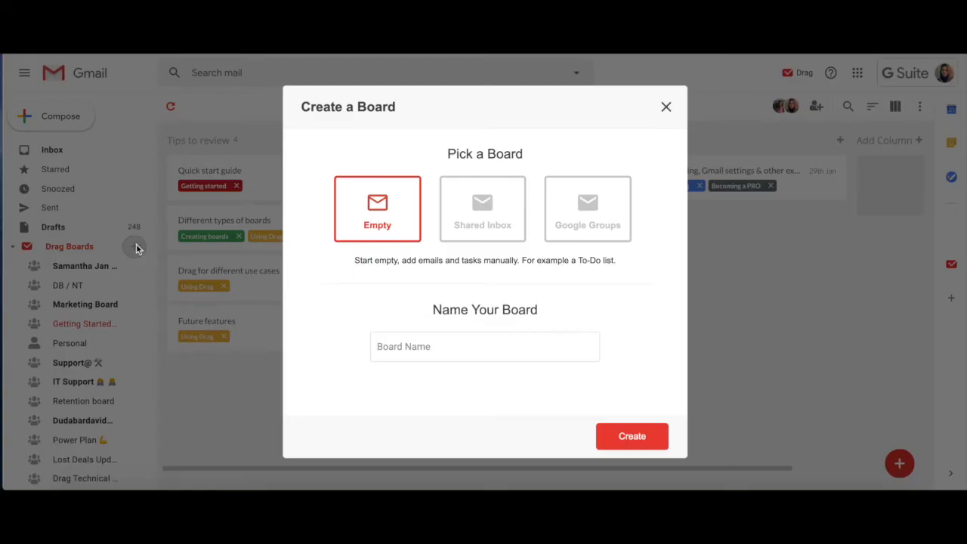
mouse_move(732, 271)
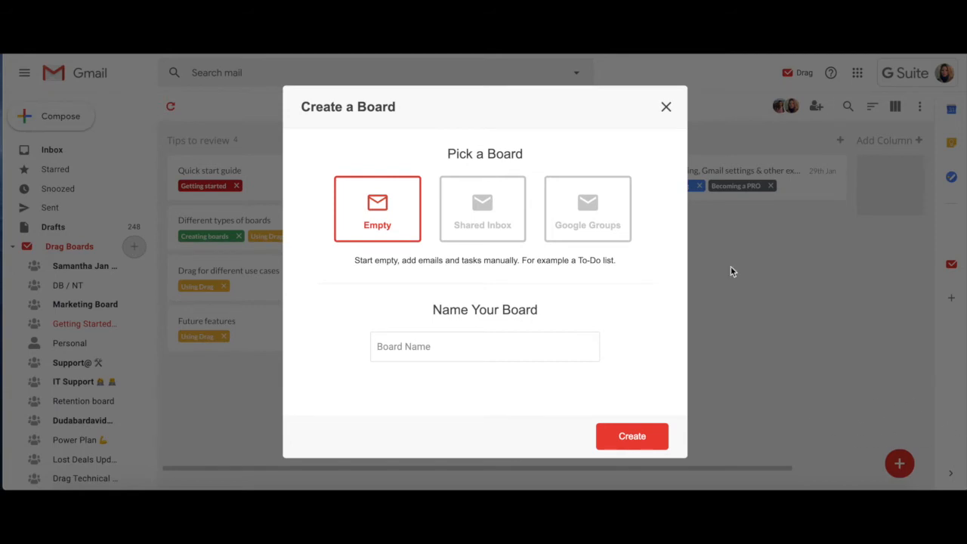
mouse_move(727, 255)
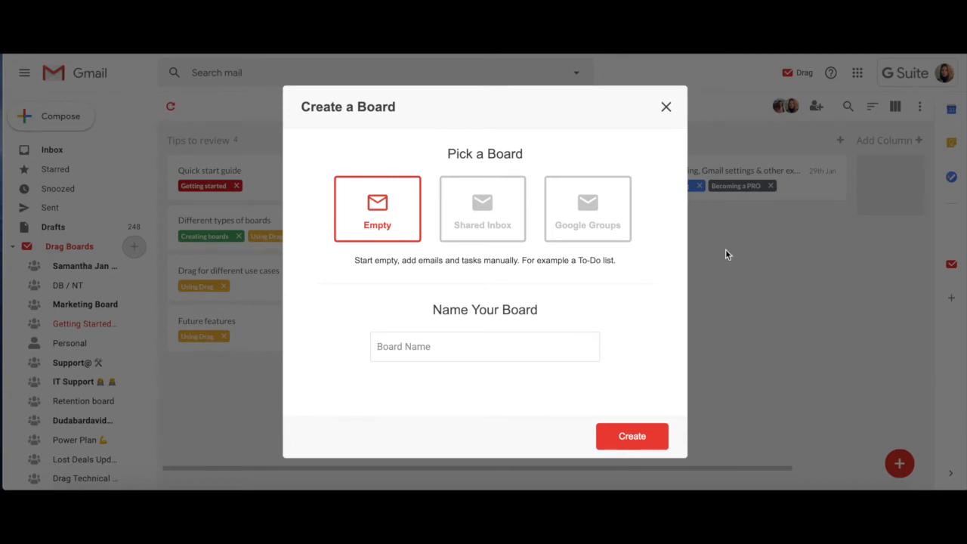
mouse_move(486, 331)
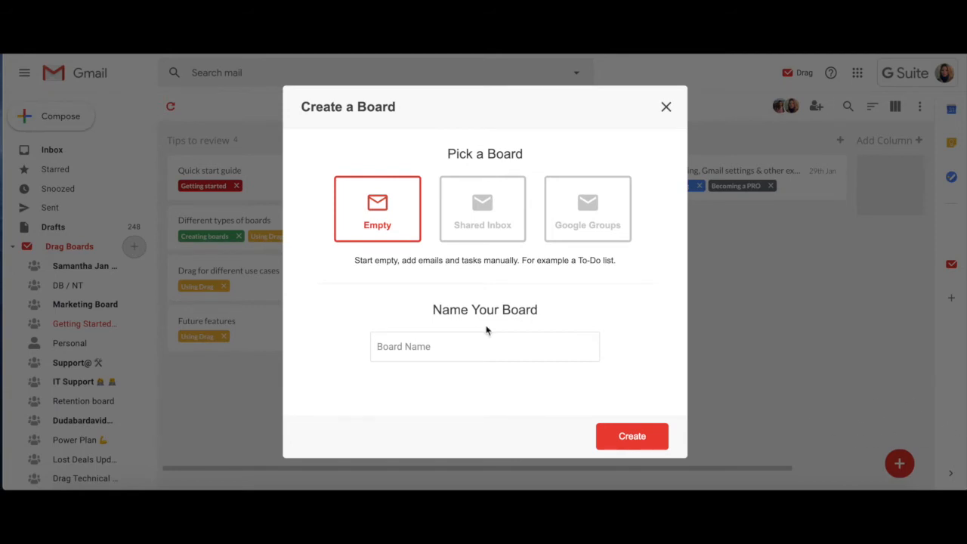
mouse_move(476, 218)
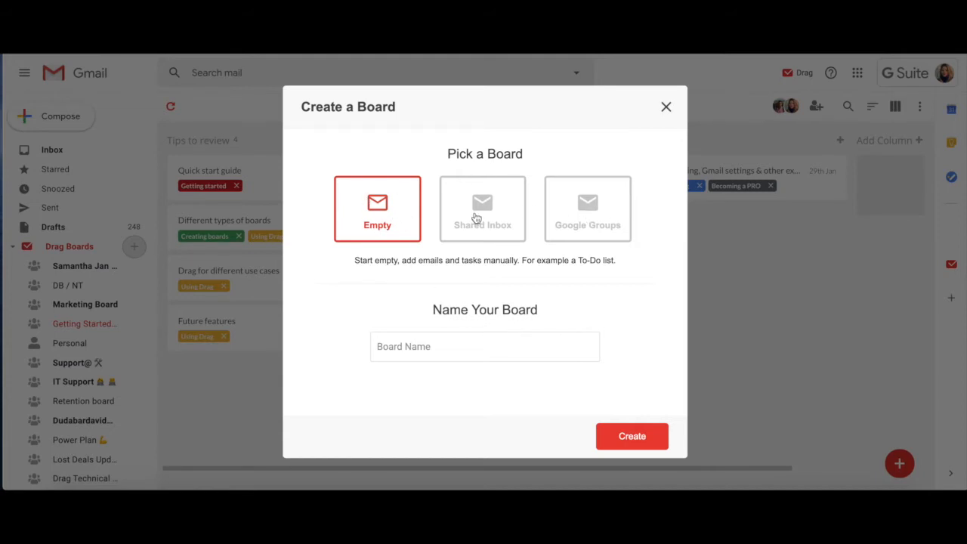
left_click(587, 208)
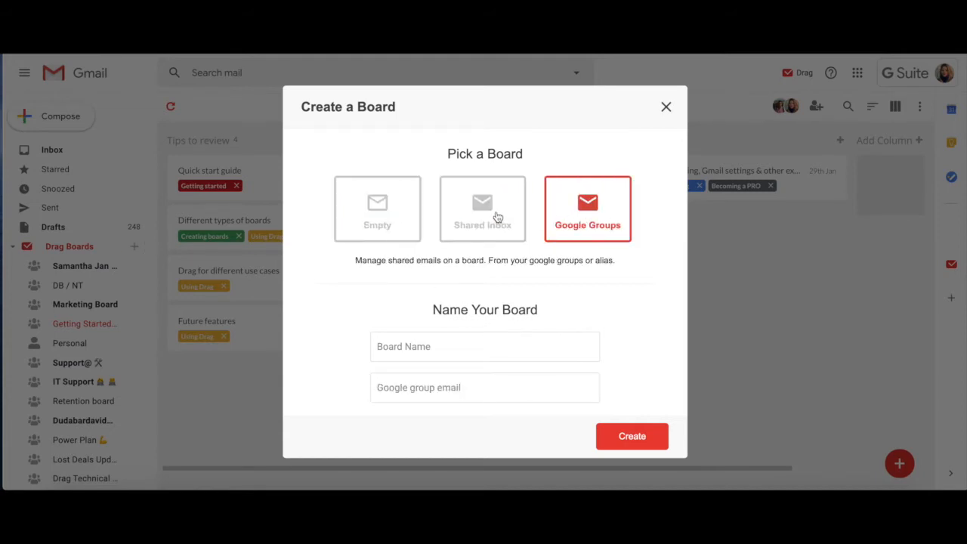
mouse_move(608, 259)
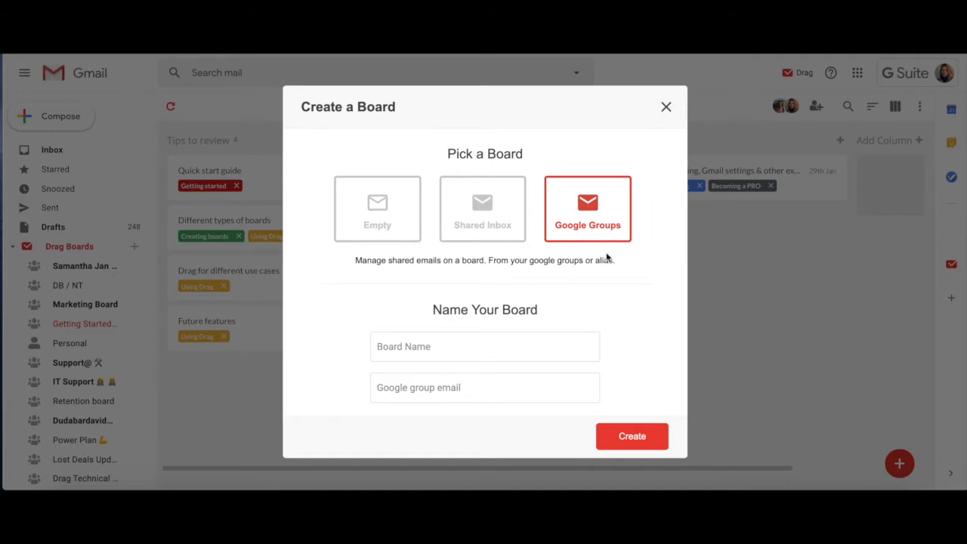
left_click(484, 346)
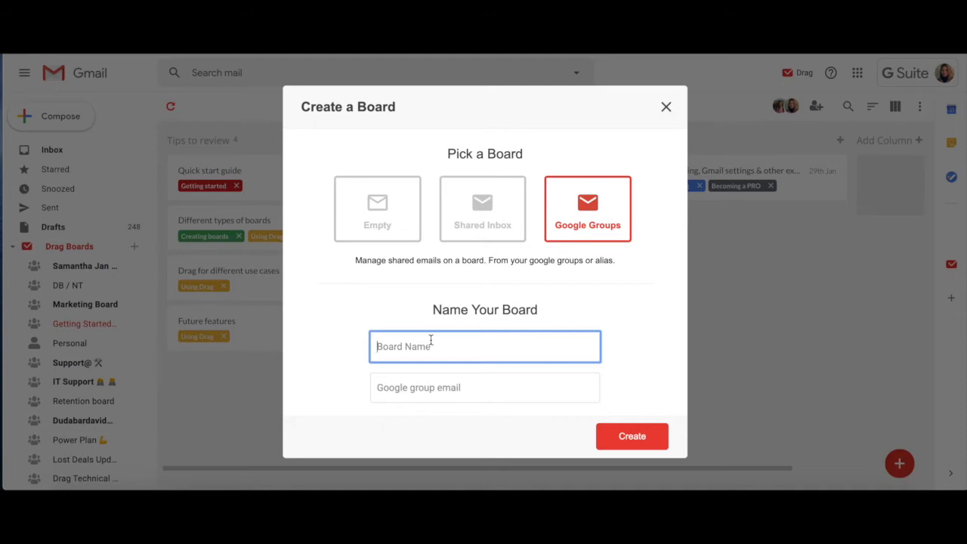
mouse_move(421, 370)
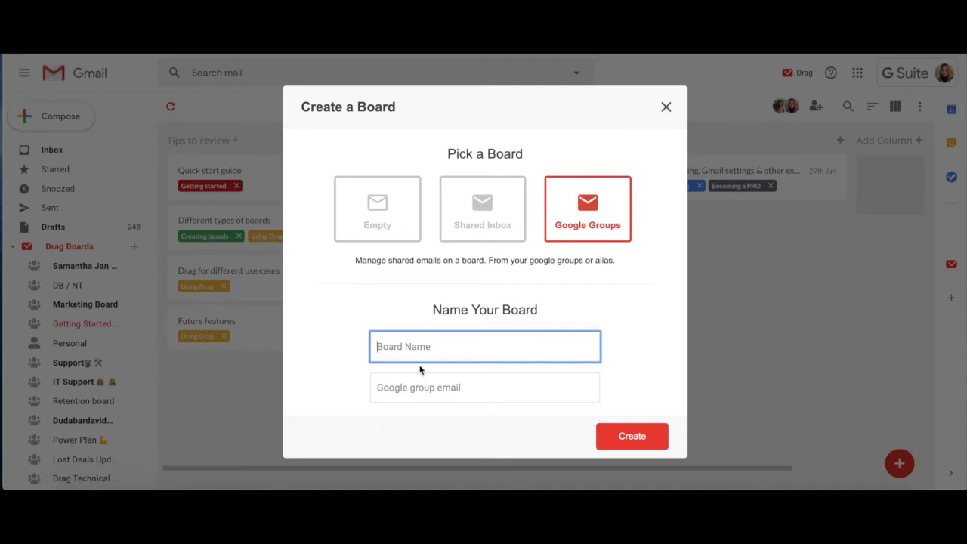
mouse_move(417, 387)
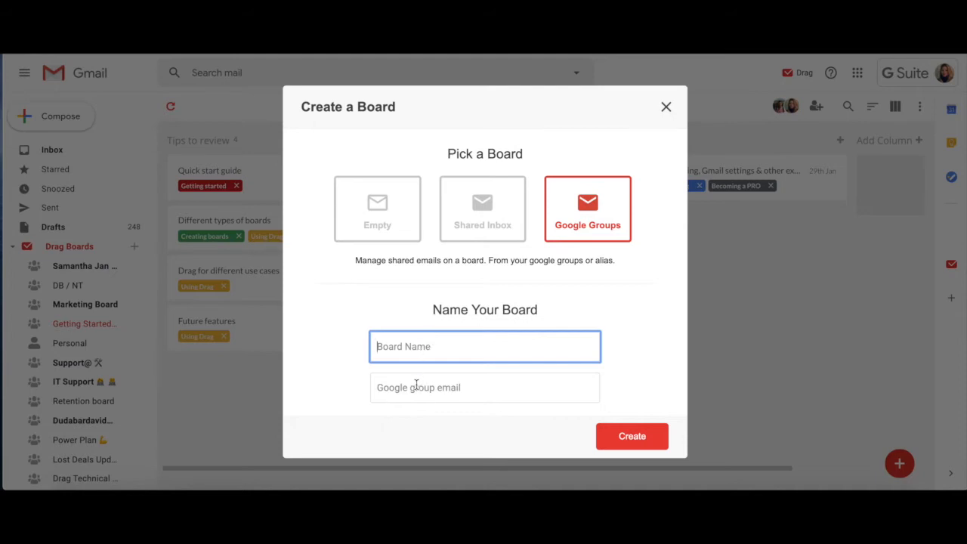
mouse_move(416, 358)
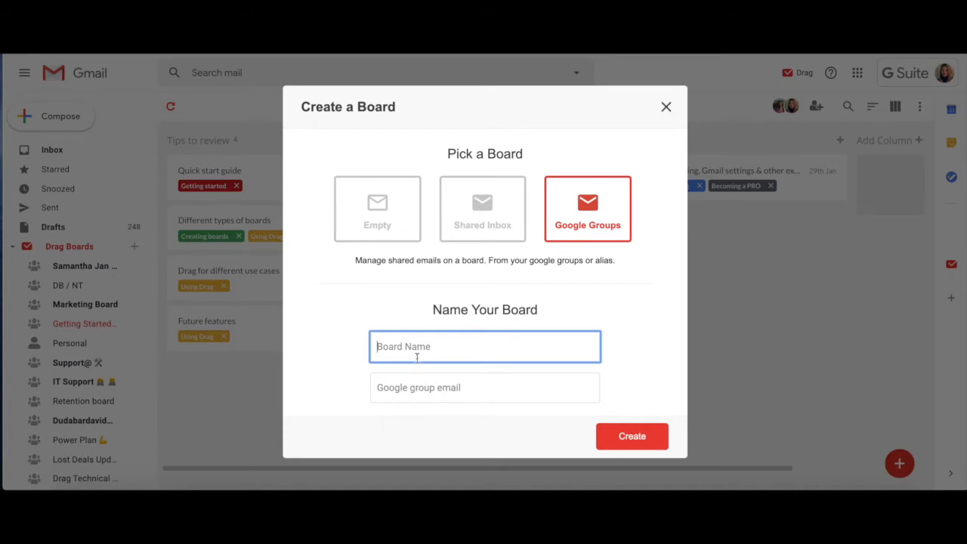
type("Google group")
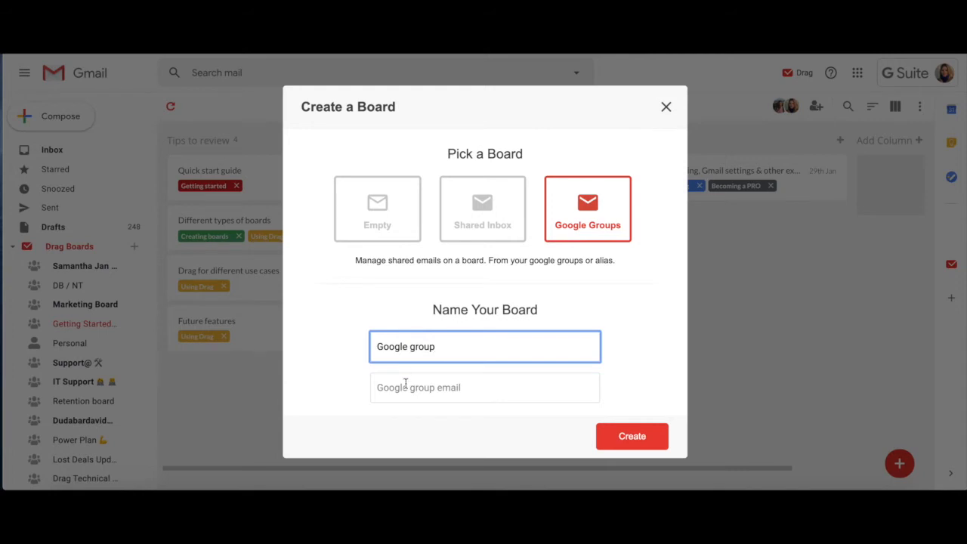
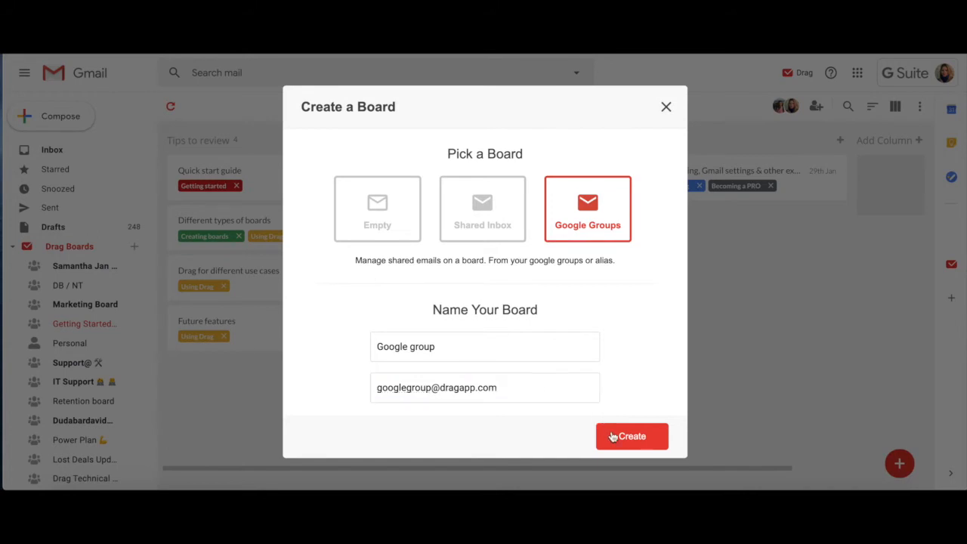
left_click(631, 436)
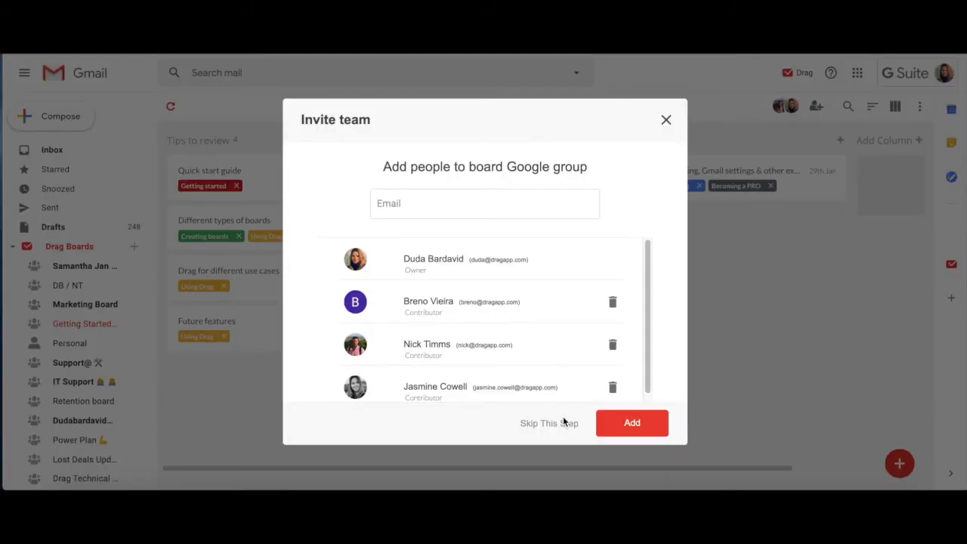
mouse_move(506, 379)
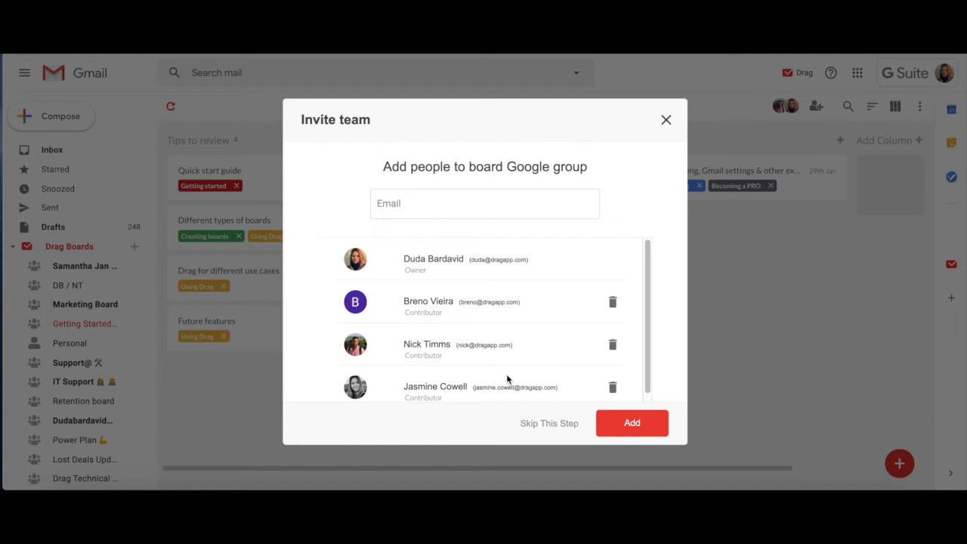
mouse_move(444, 354)
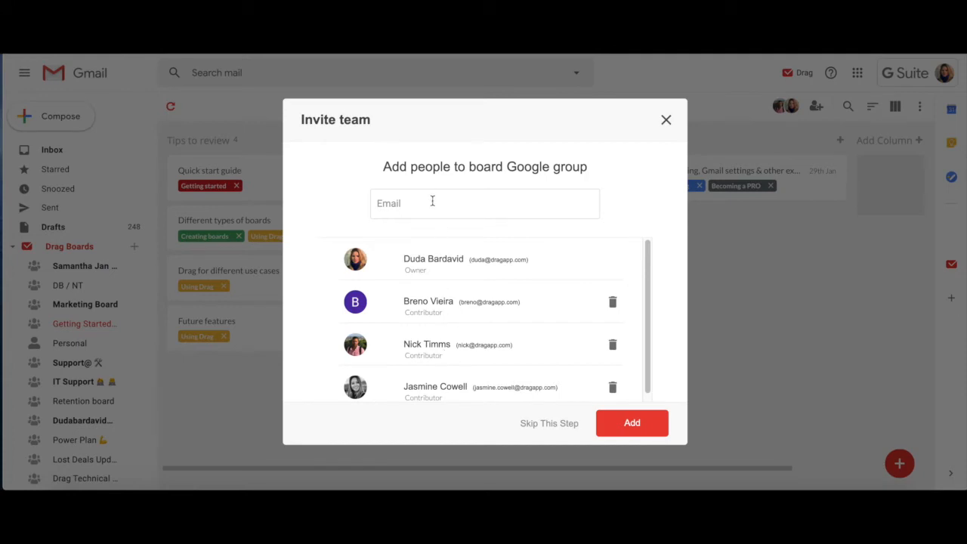
Step: Clear a mistyped invitee address and skip the Invite team step
left_click(484, 202)
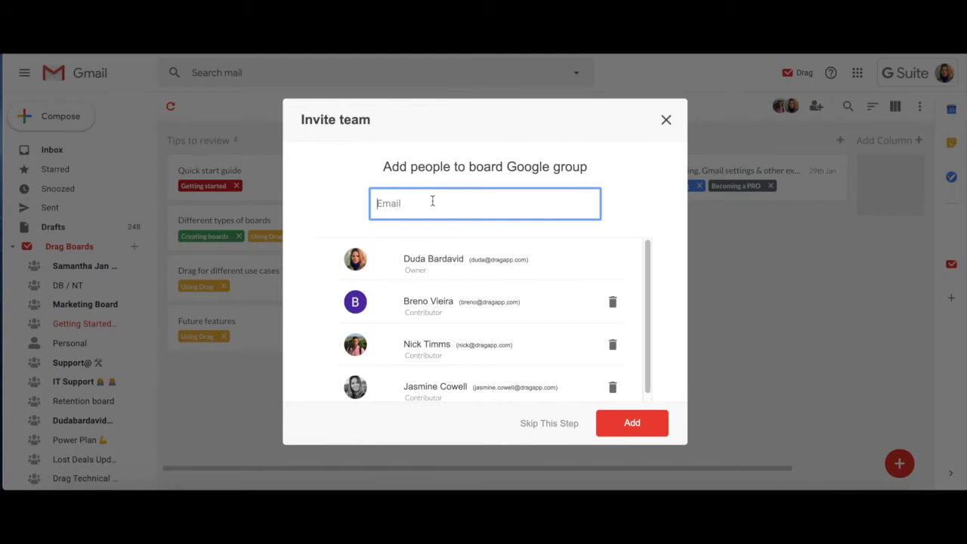
type("akfgj@")
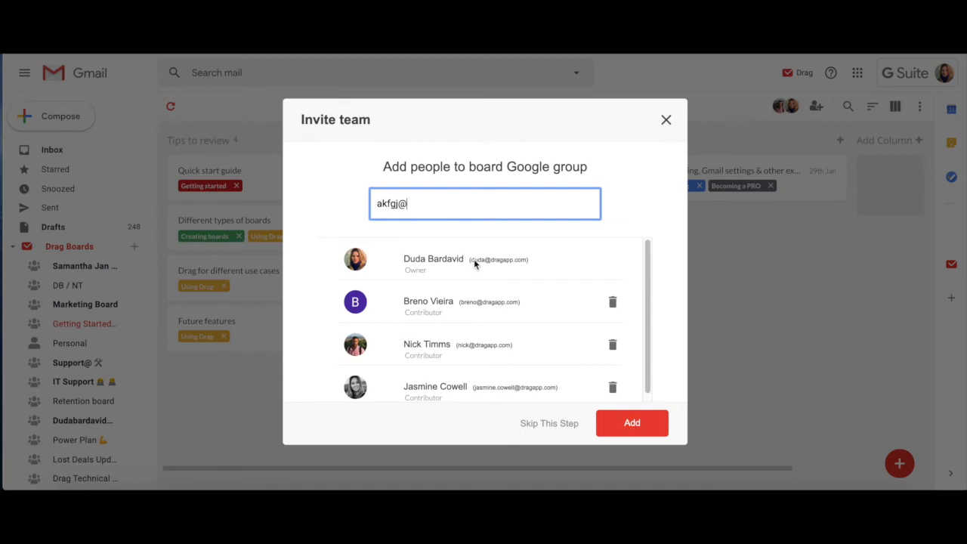
key("Backspace")
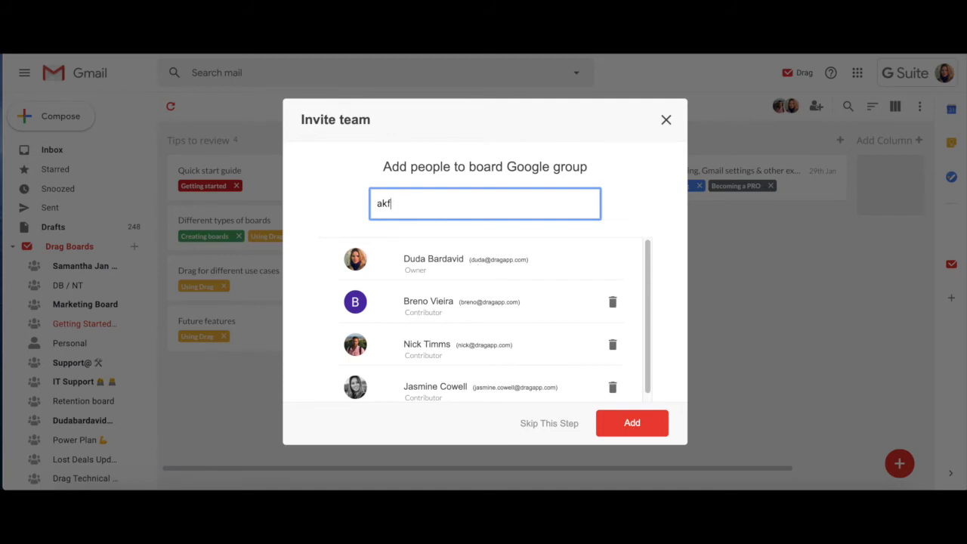
key("Backspace")
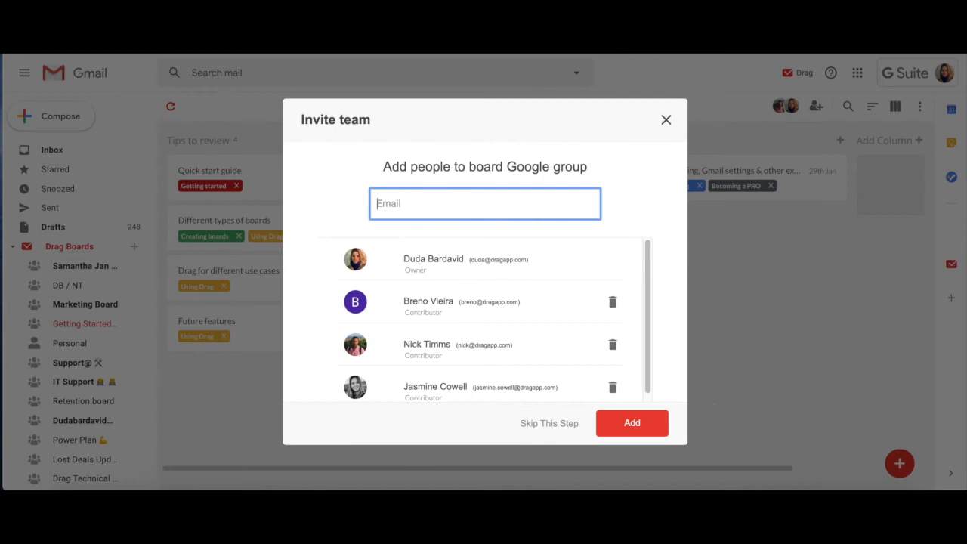
mouse_move(495, 227)
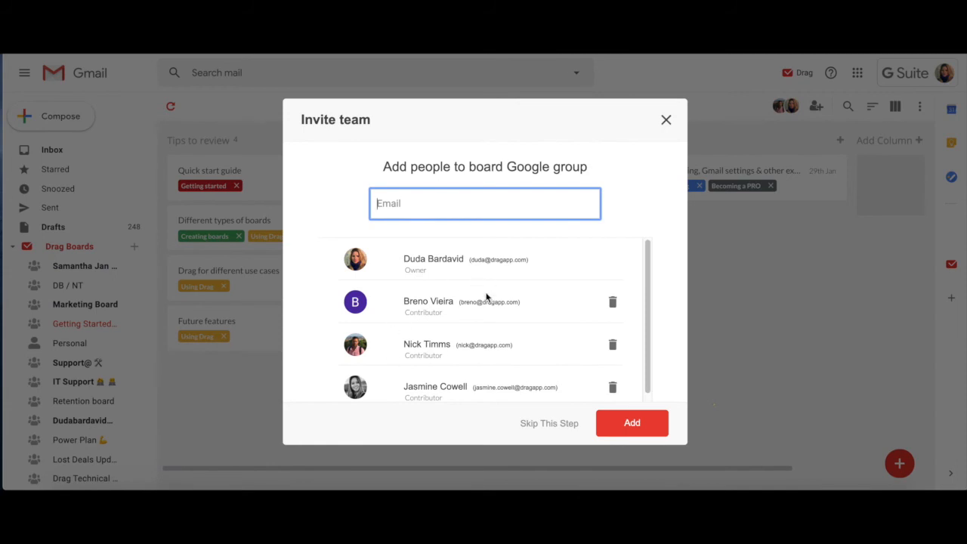
mouse_move(471, 389)
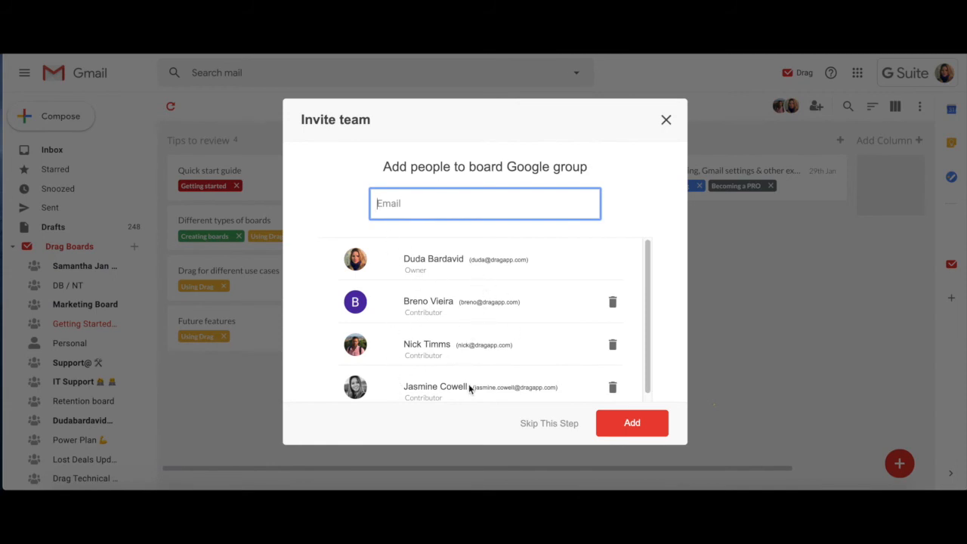
left_click(548, 423)
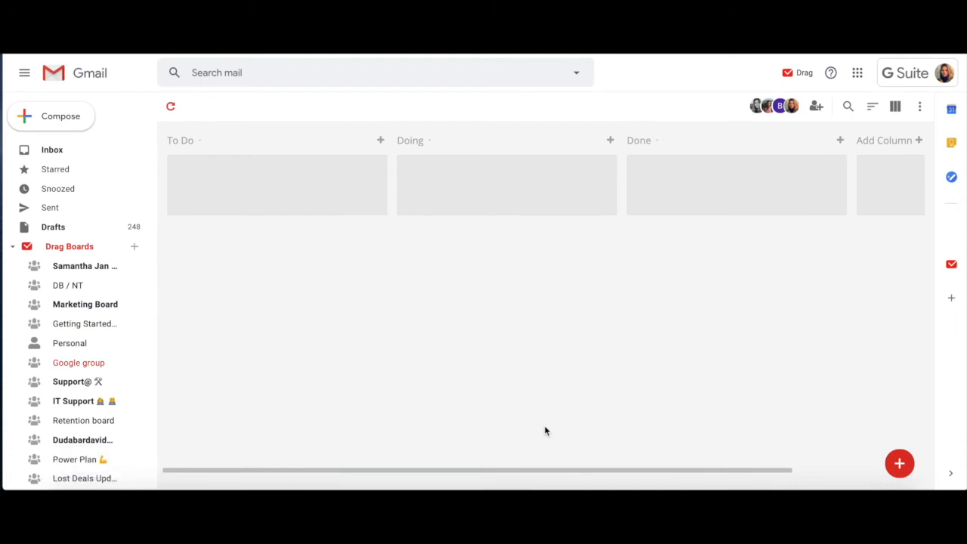
mouse_move(268, 72)
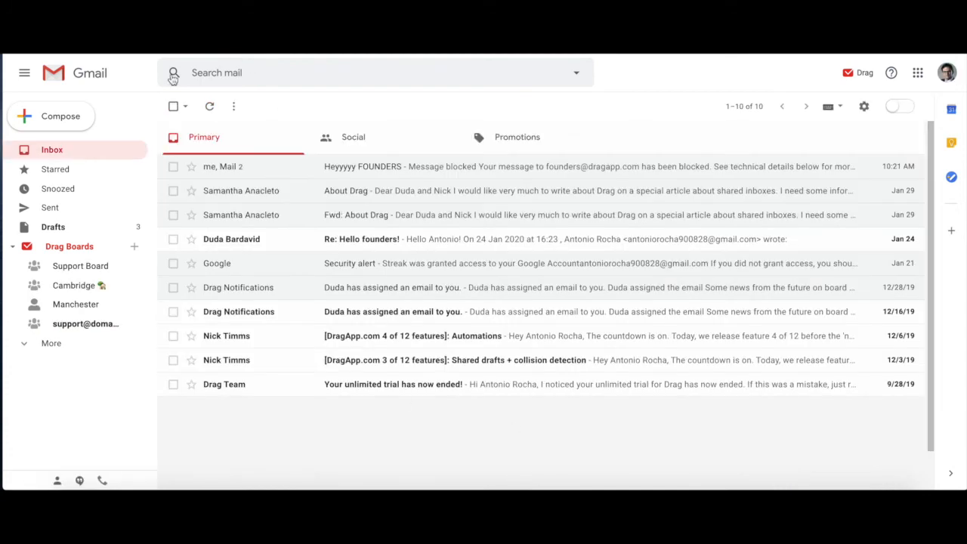
Step: Send a TEST email to the group address and reload the Google group board
left_click(52, 116)
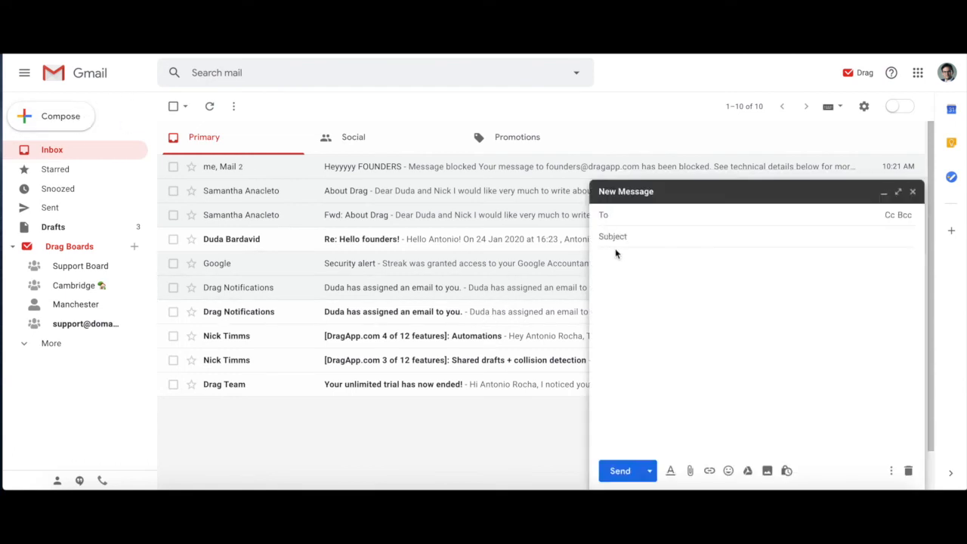
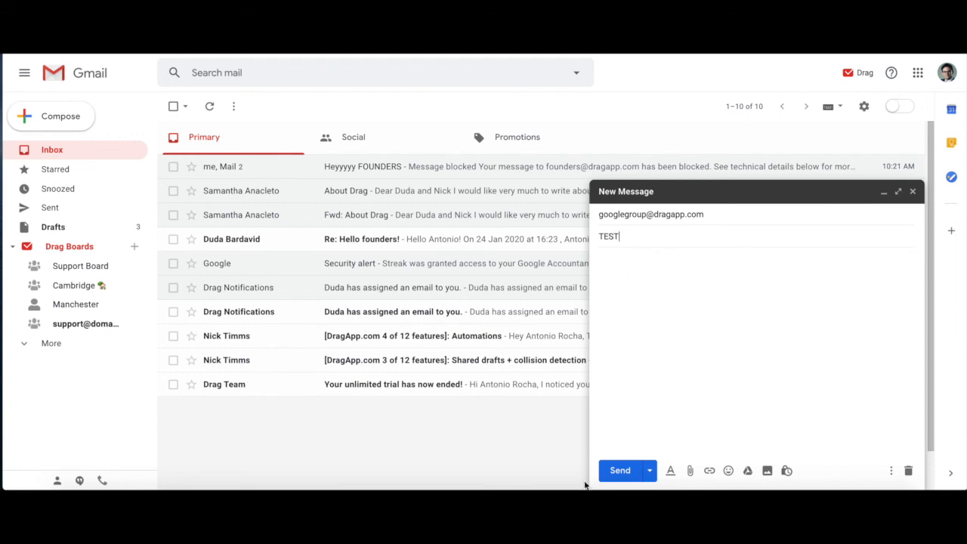
left_click(619, 470)
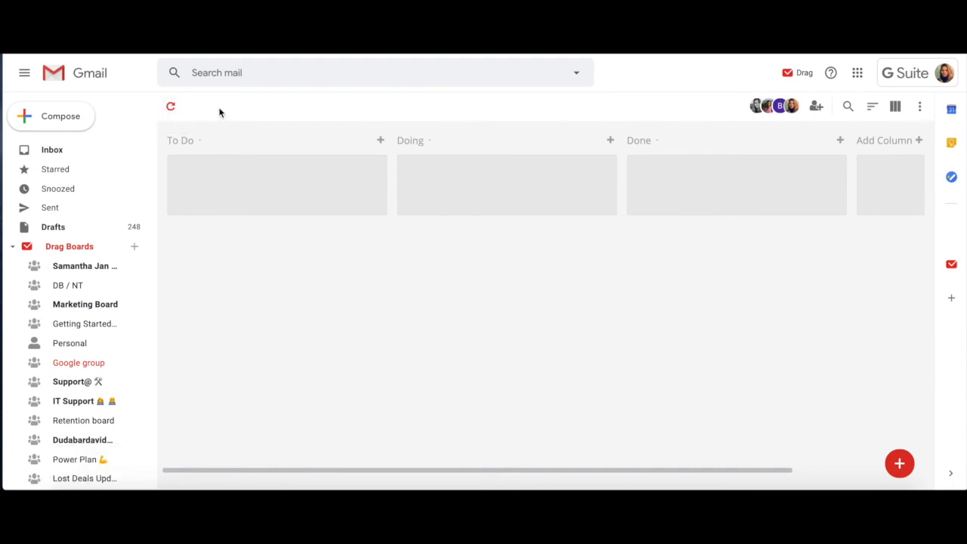
left_click(51, 149)
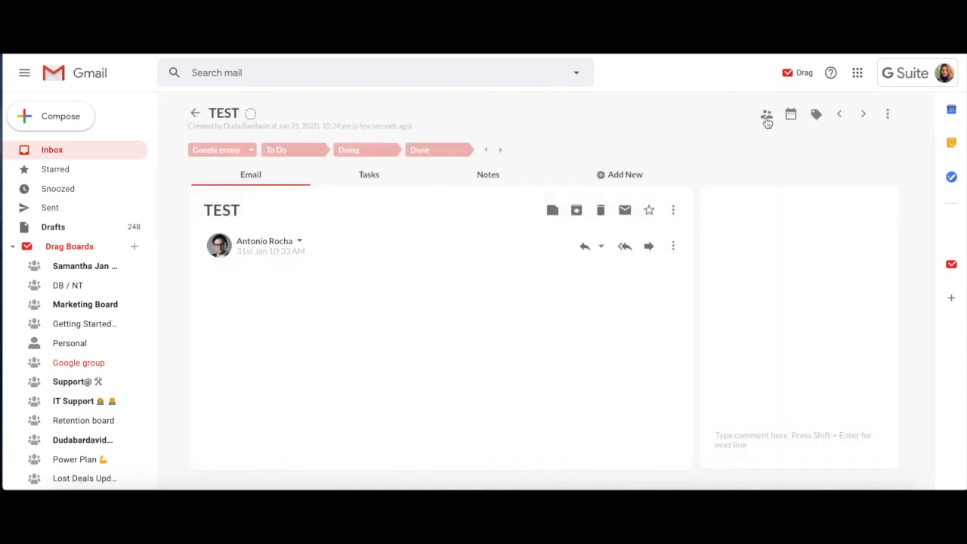
Step: Check the TEST card's assignable members and show February 2020 in its due-date calendar
left_click(790, 114)
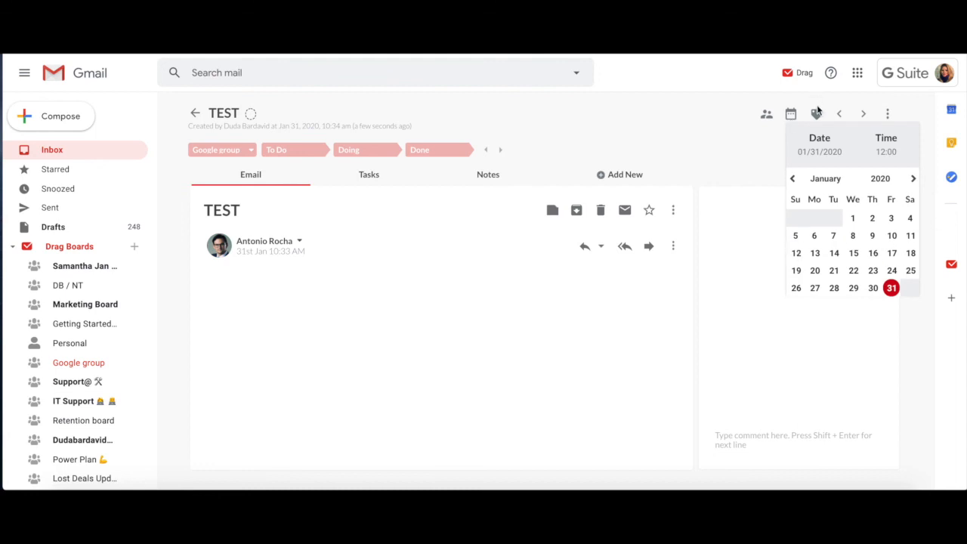
left_click(766, 113)
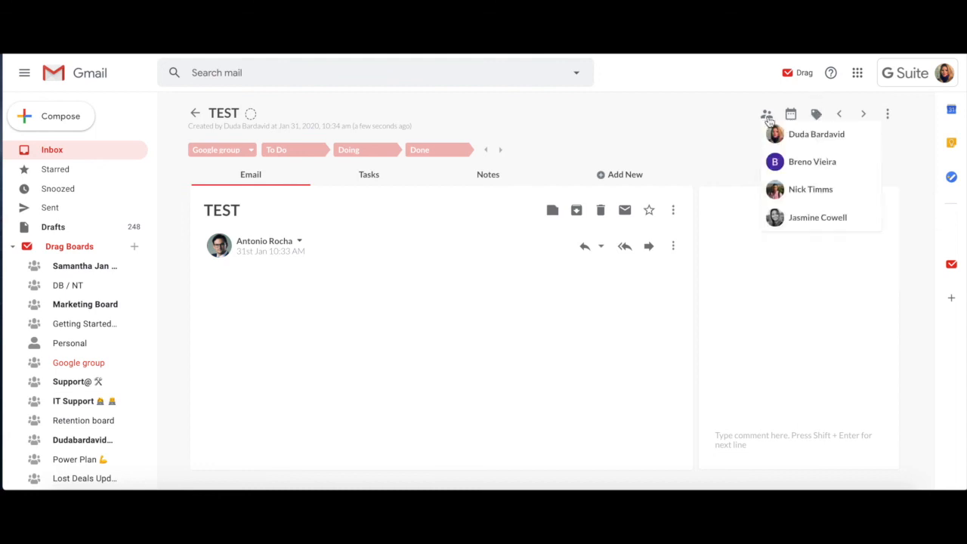
left_click(790, 114)
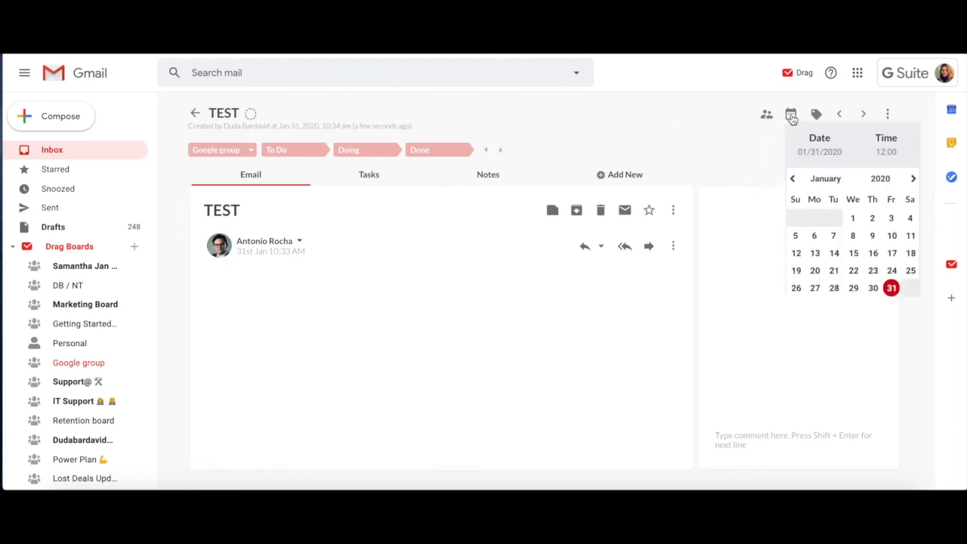
left_click(913, 179)
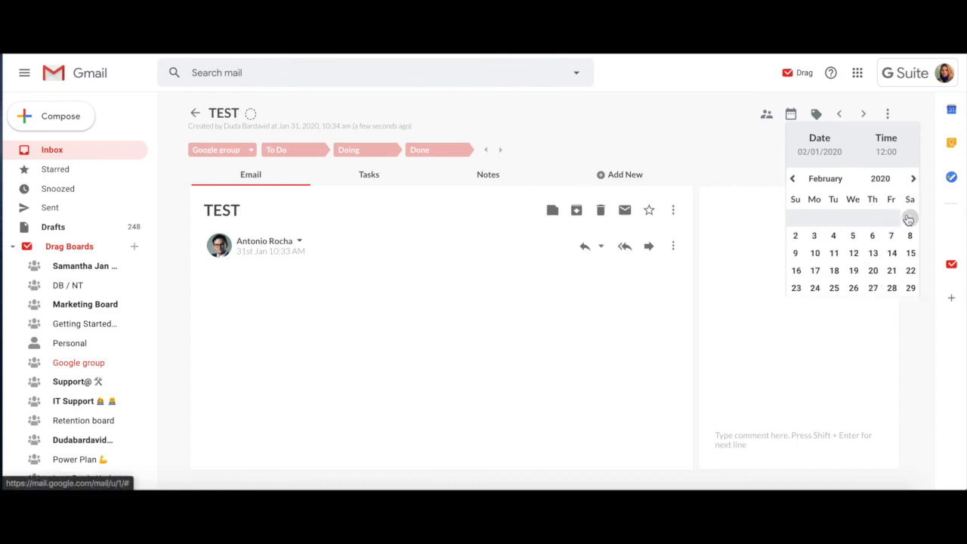